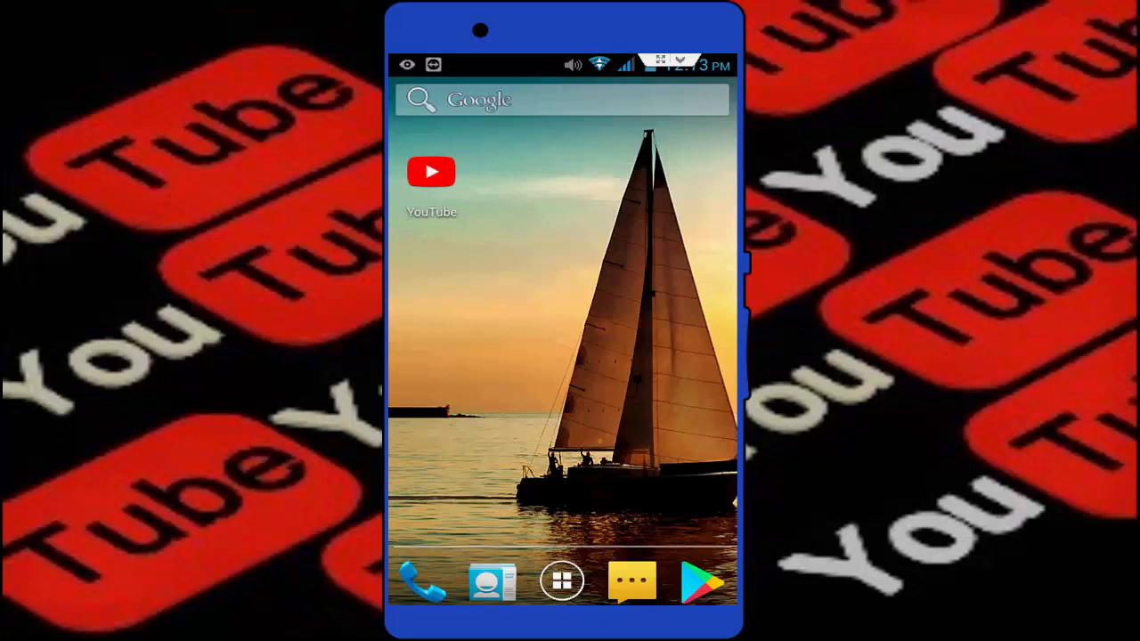
- Launch the Settings app from the home screen
click(562, 581)
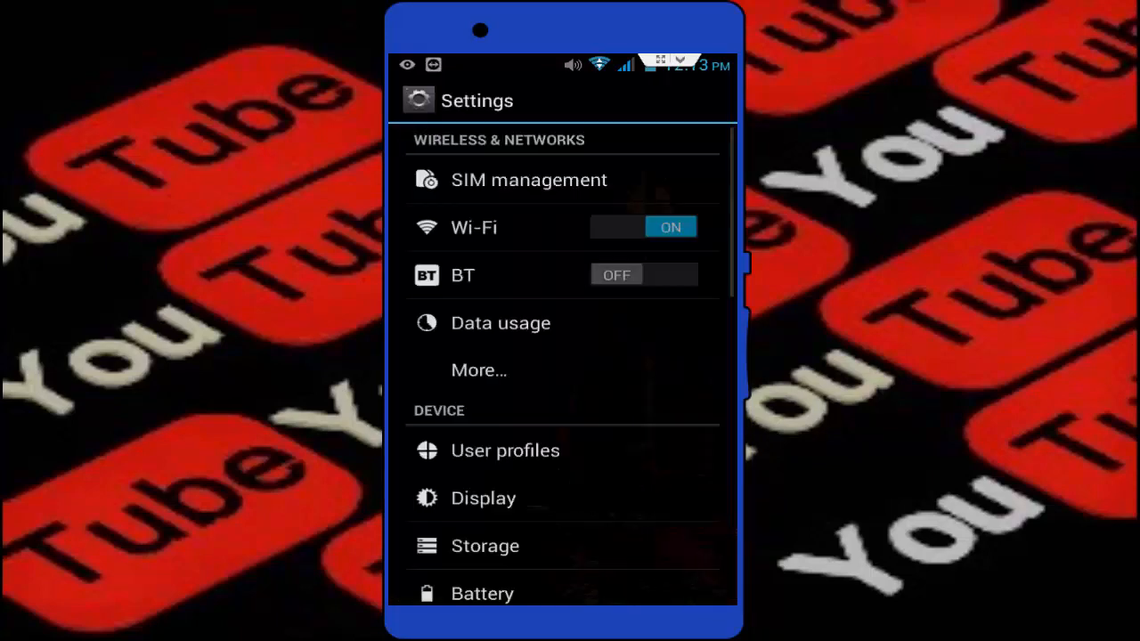
scroll(down, 3)
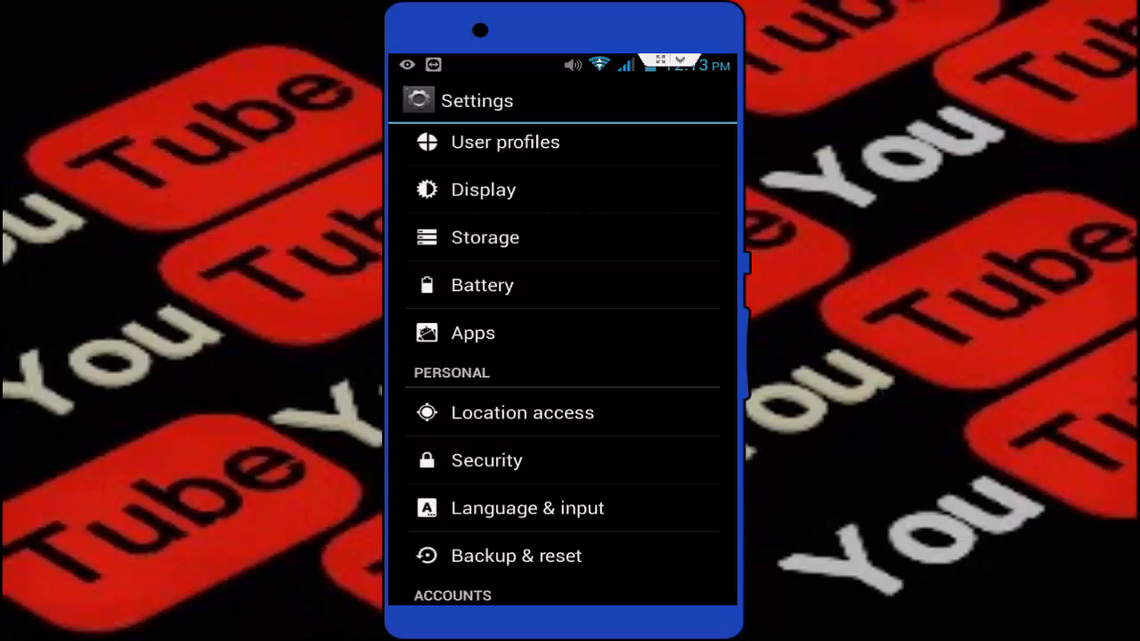
- Go into Apps and scroll down the installed-app list toward YouTube
click(473, 333)
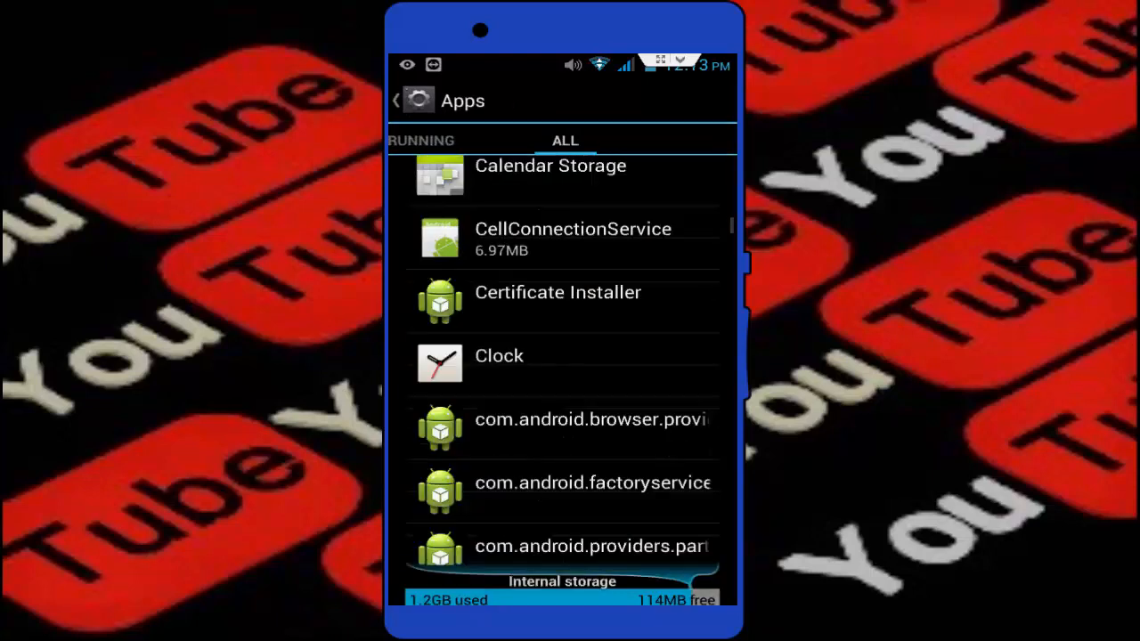
scroll(down, 3)
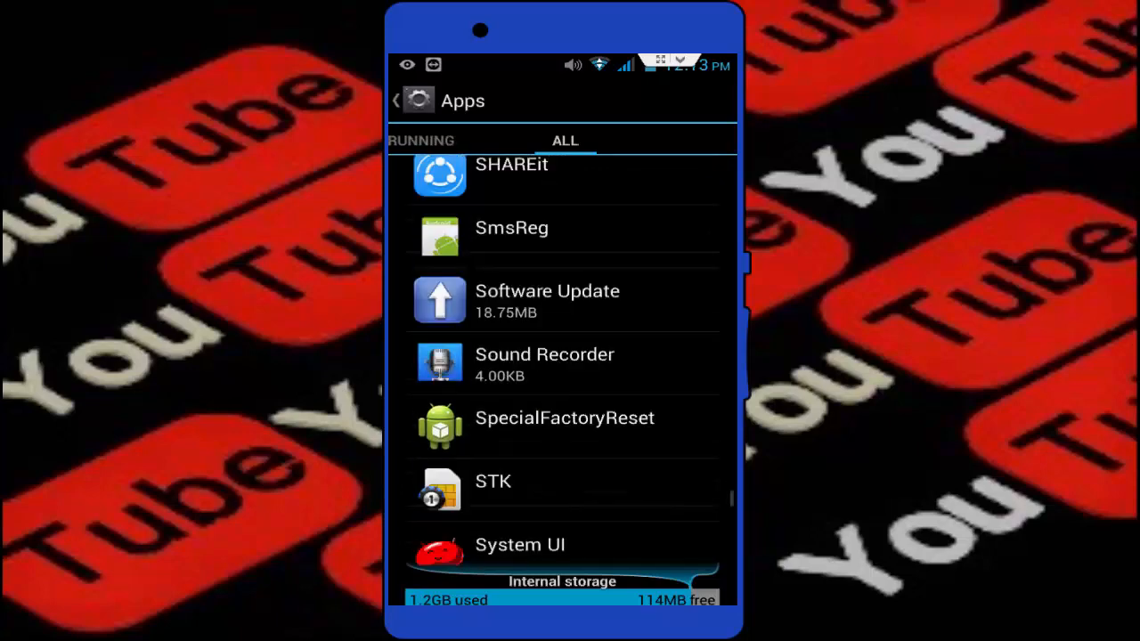
scroll(down, 3)
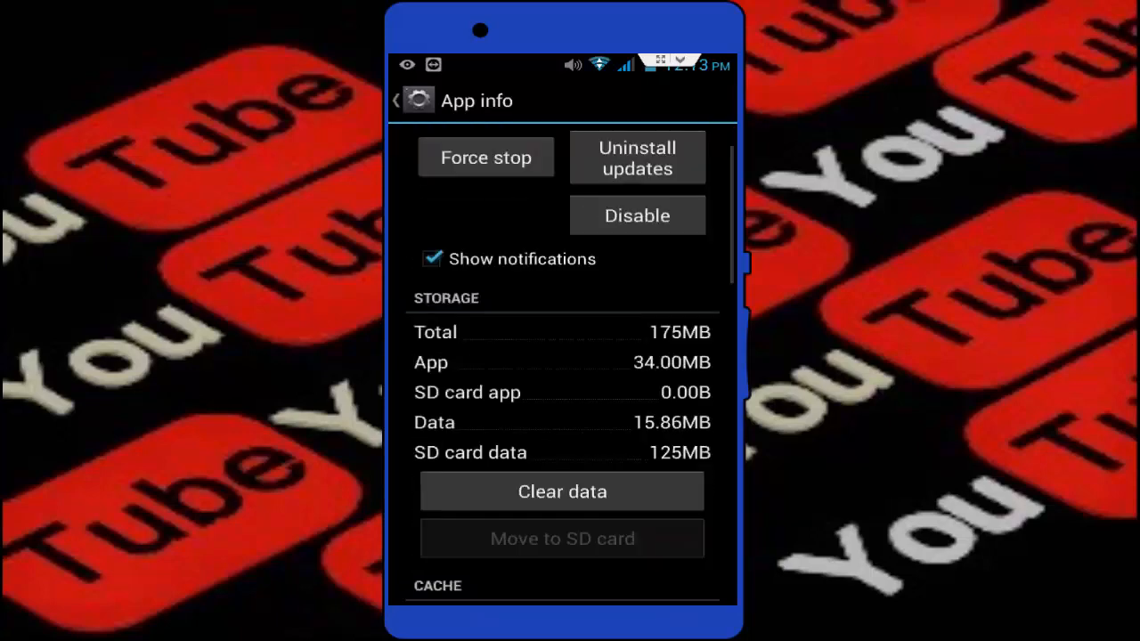
- Scroll the app info page down to the Storage and Cache sections (175MB total, 100MB cache)
scroll(down, 3)
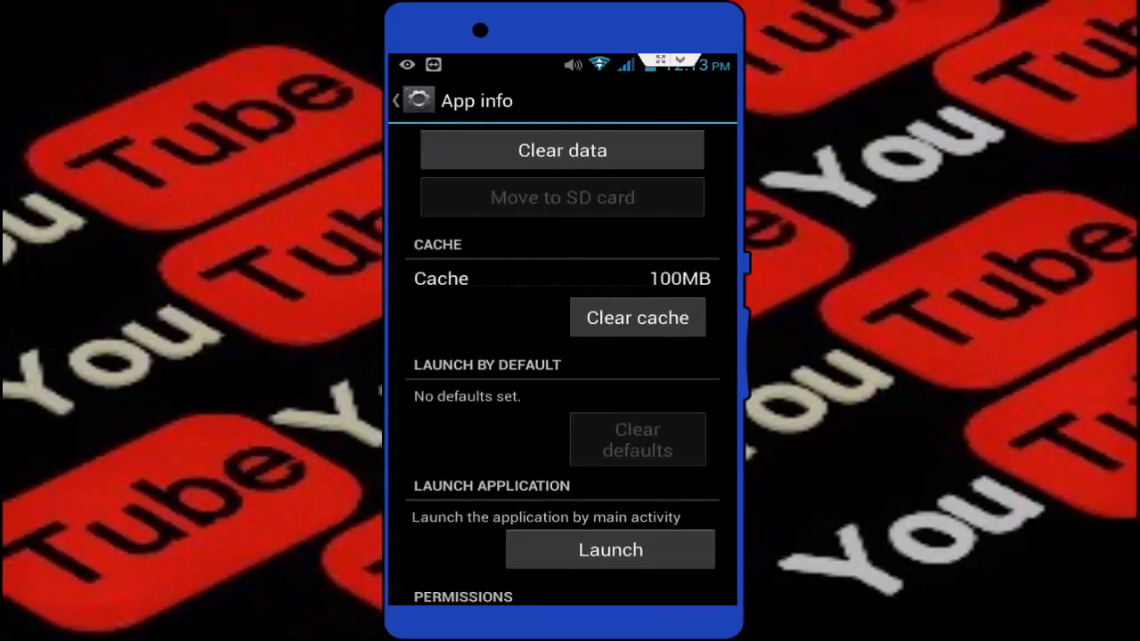
scroll(down, 3)
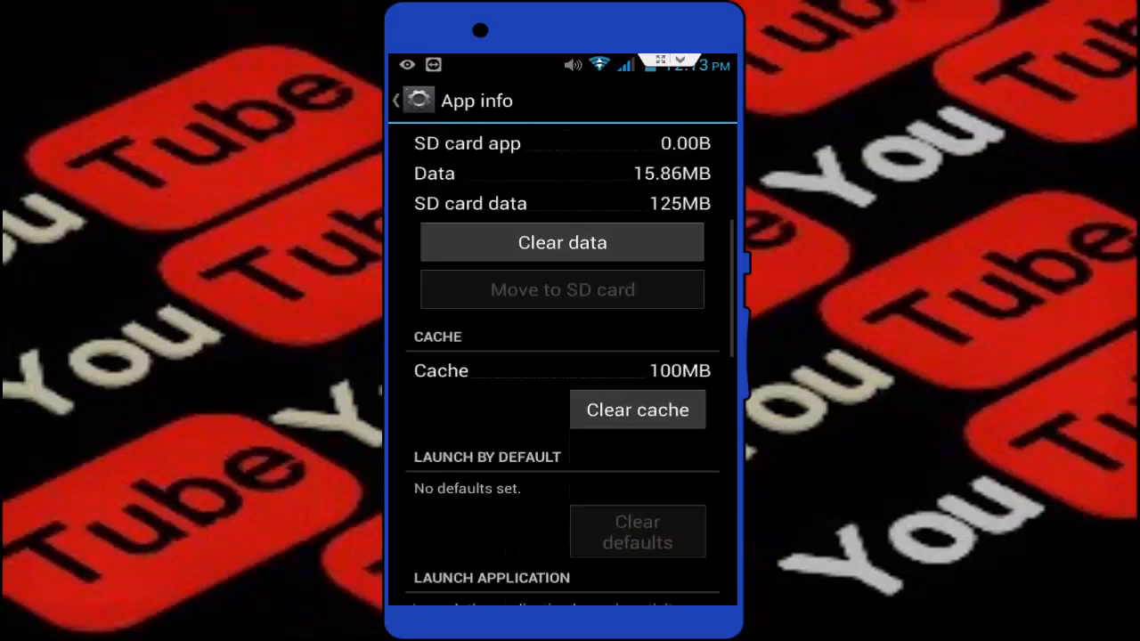